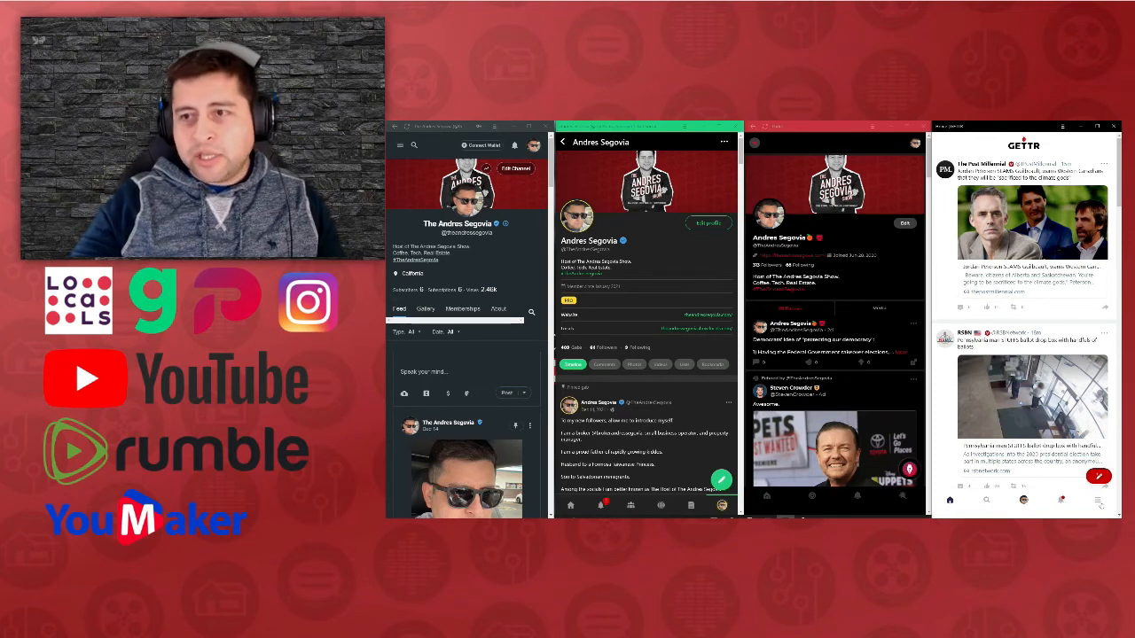
Open GETTR's More menu and scroll to Settings and Help Center
left_click(1100, 500)
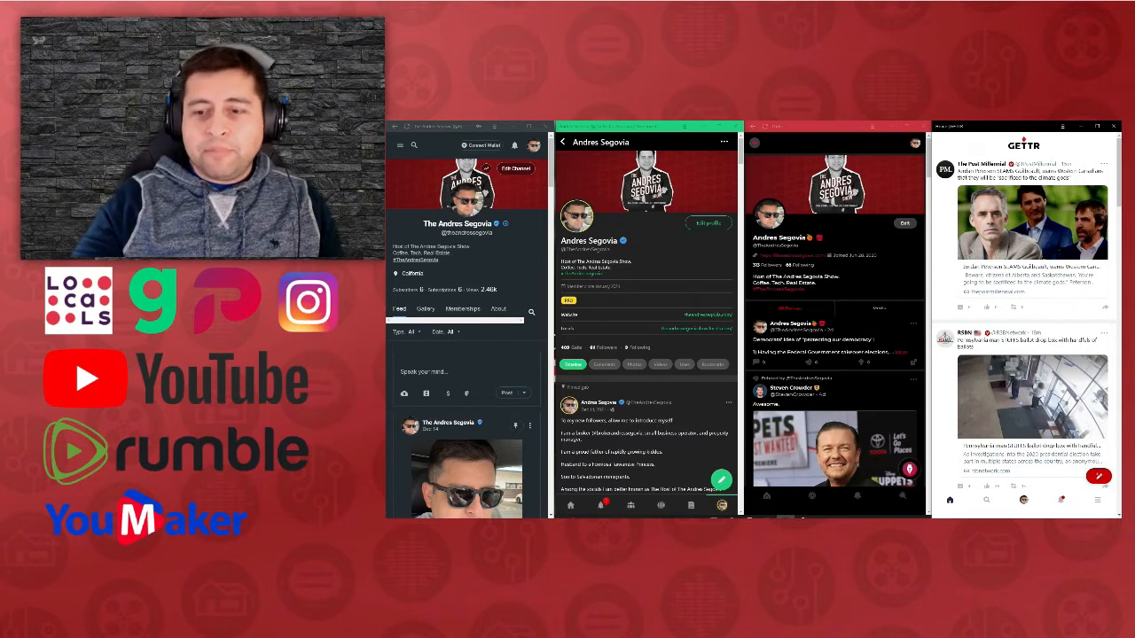
scroll("down", 3)
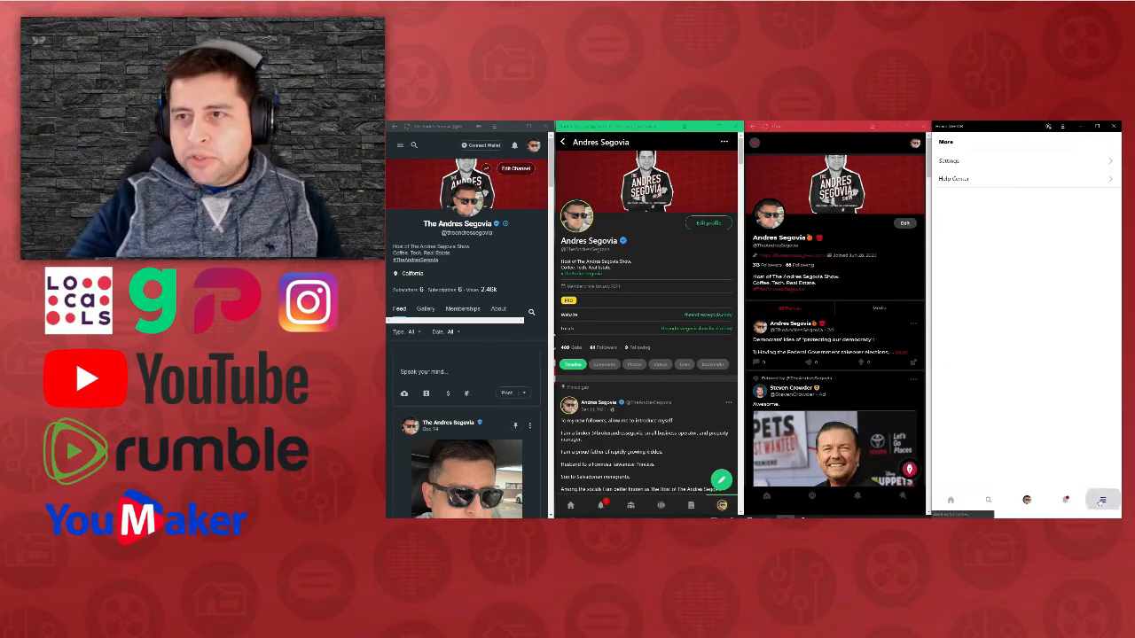
Turn on Dark Mode under GETTR's Settings > Display
left_click(949, 161)
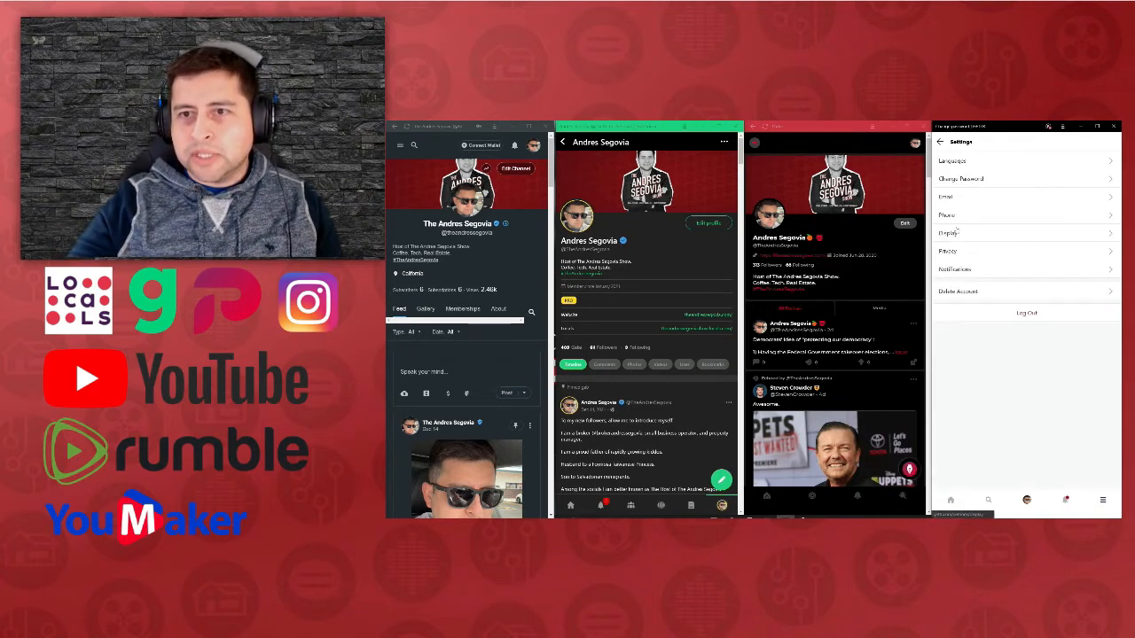
left_click(948, 232)
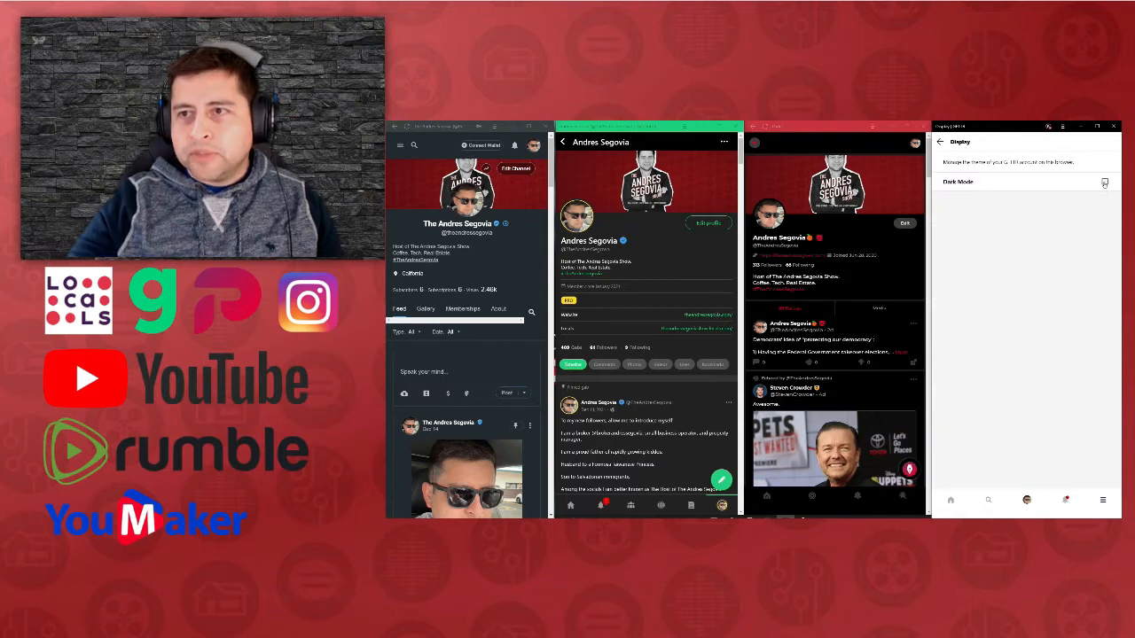
left_click(939, 142)
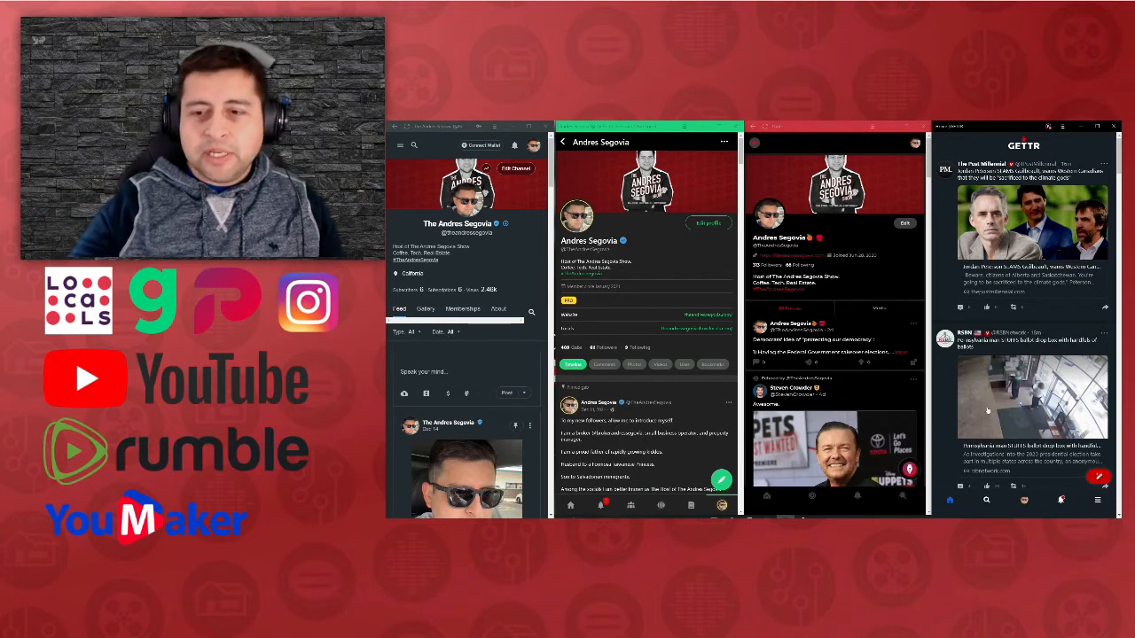
Scroll the dark home feed, then open search with recent searches and trending news
scroll("down", 3)
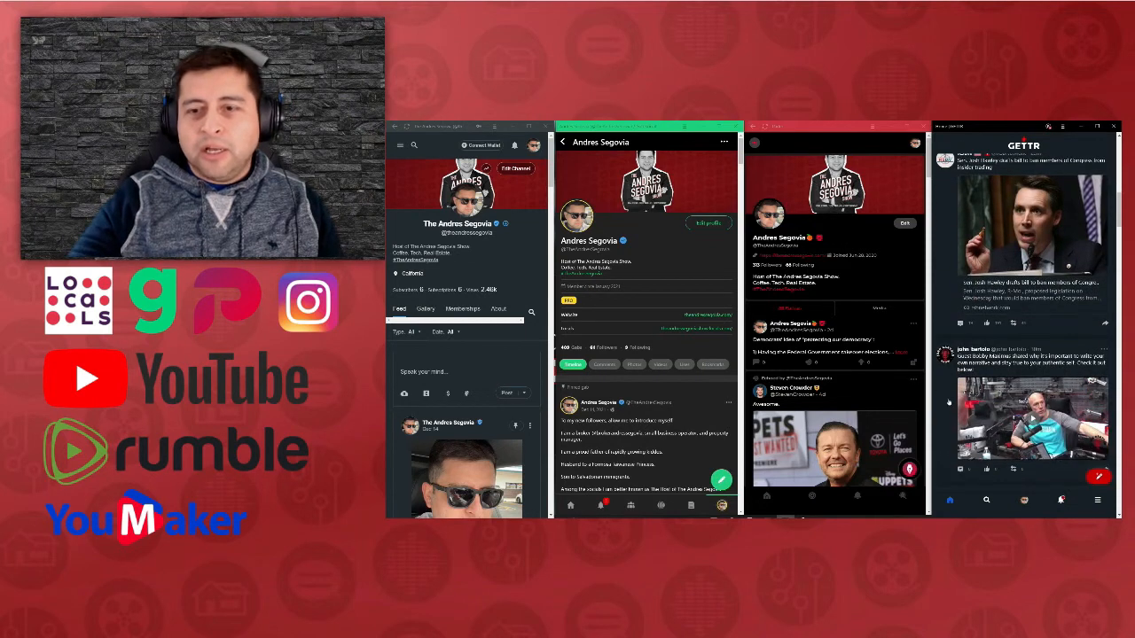
scroll("down", 3)
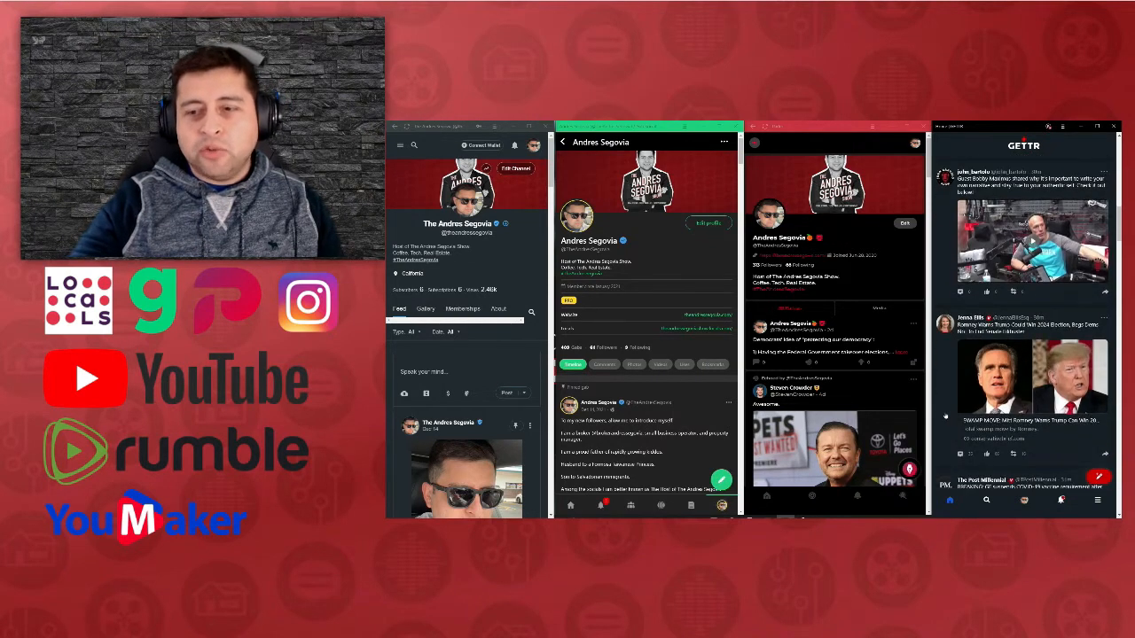
scroll("down", 3)
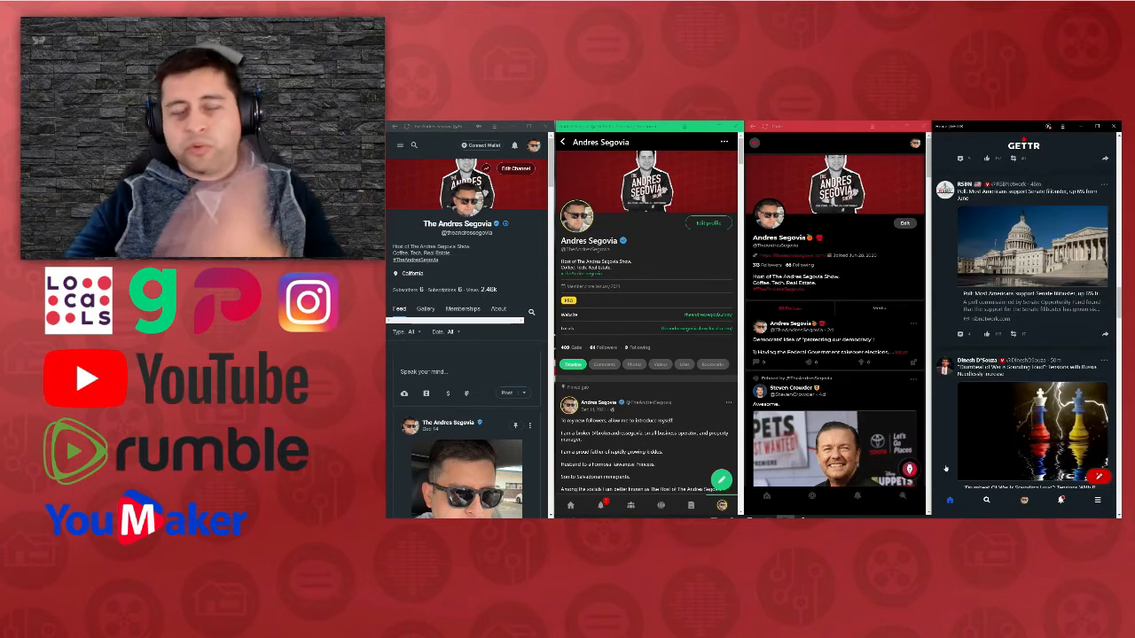
left_click(986, 500)
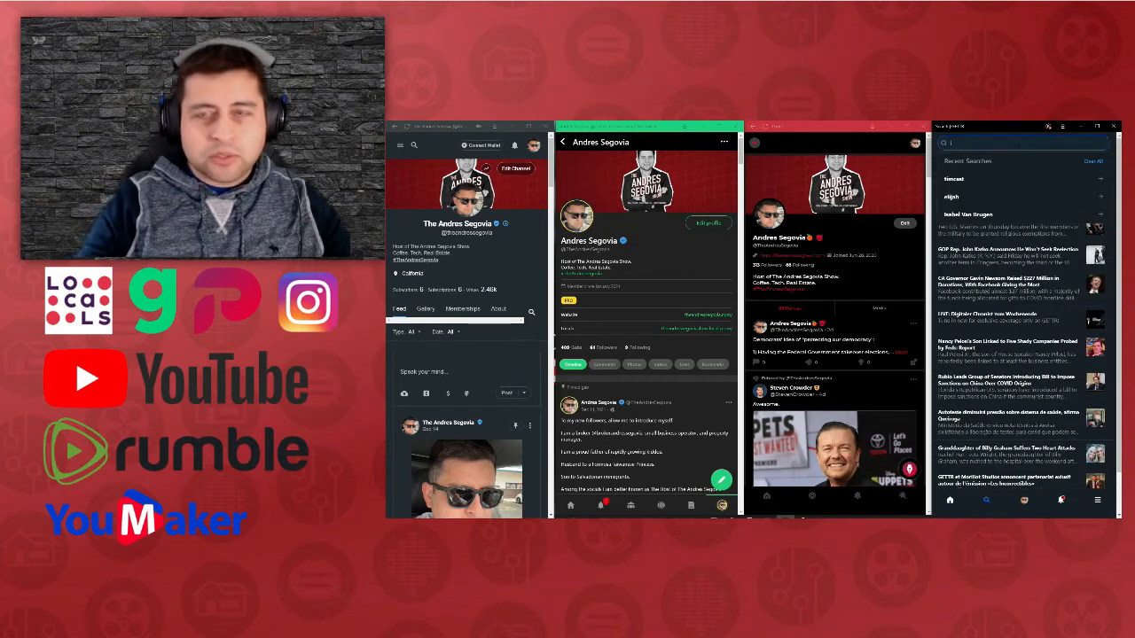
Search 'Joe Rogan' and open his verified profile from the results
type("Joe Rogan")
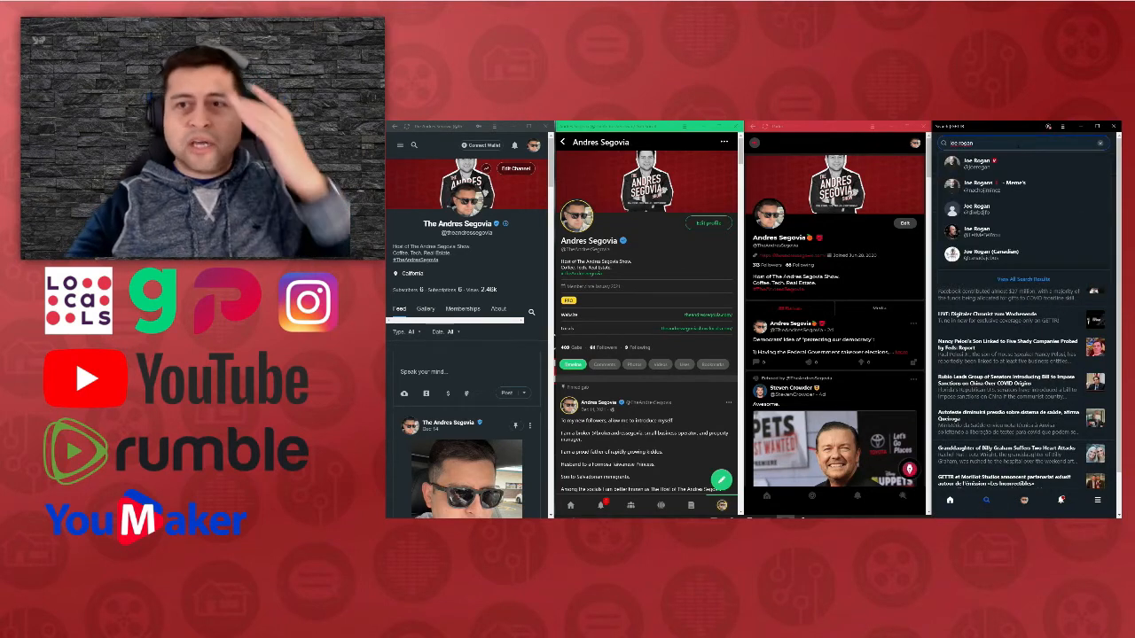
left_click(978, 161)
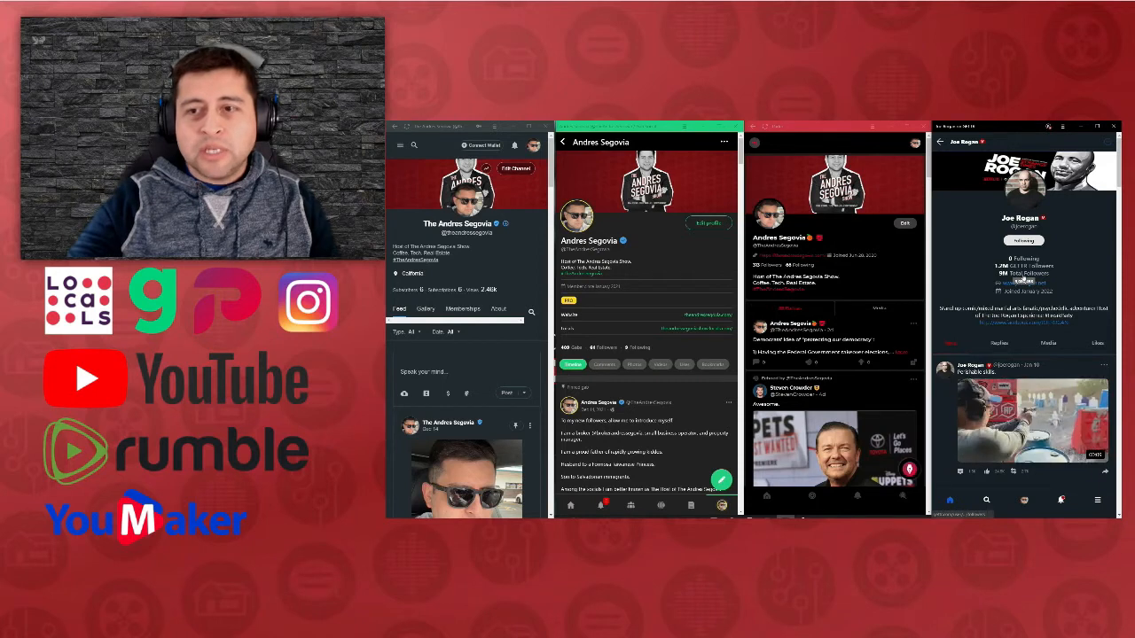
left_click(987, 257)
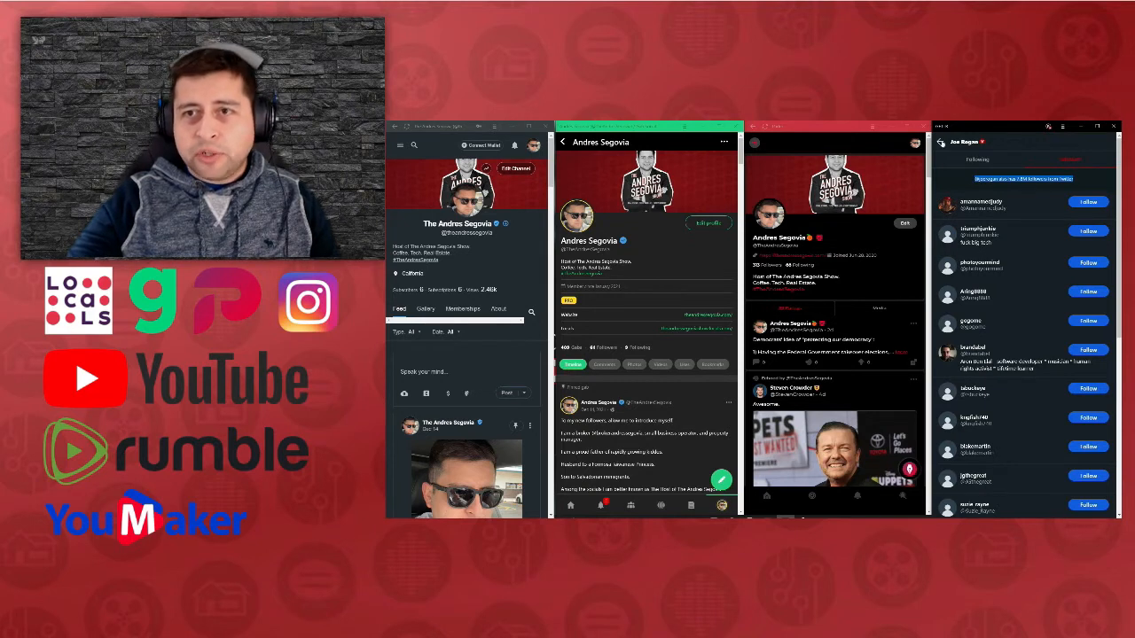
left_click(966, 142)
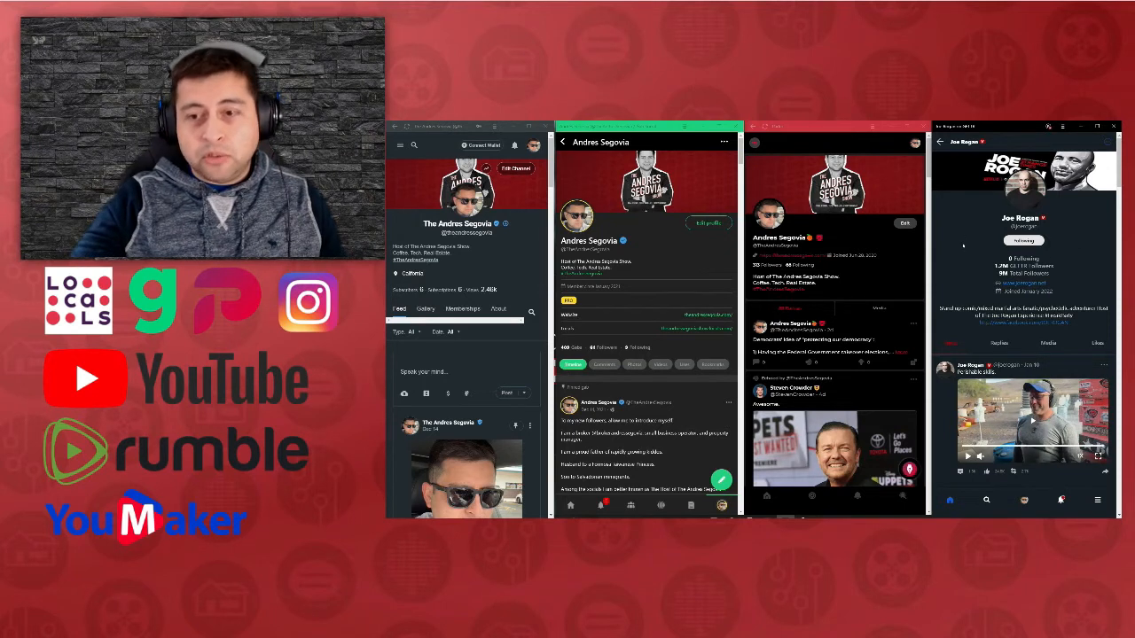
Scroll Joe Rogan's feed on the way to The Andres Segovia profile
scroll("down", 3)
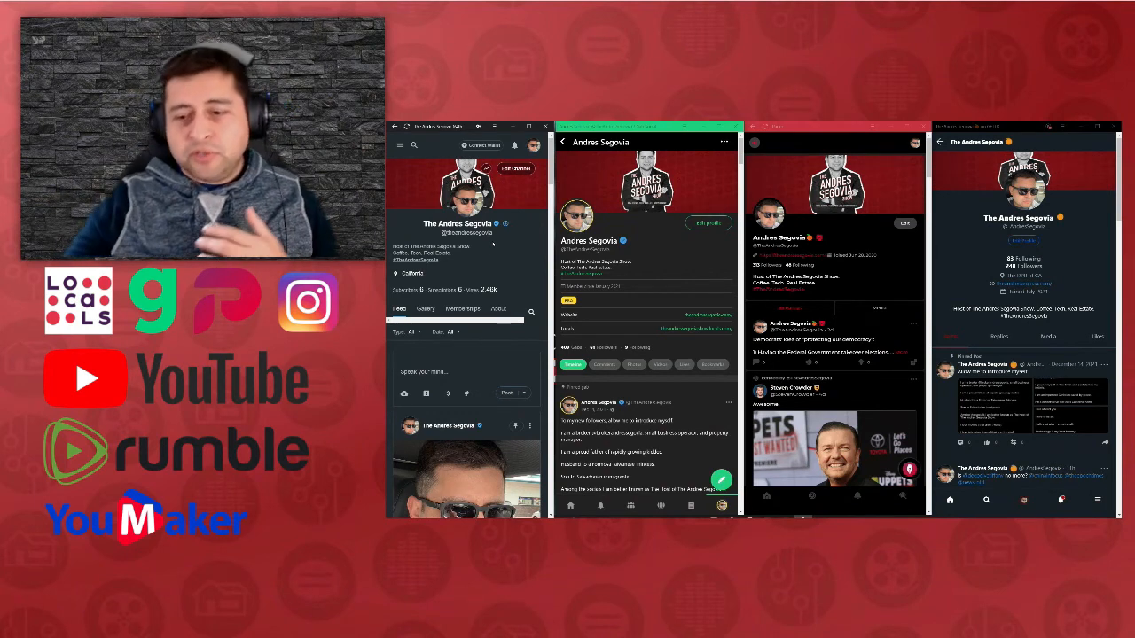
left_click(986, 500)
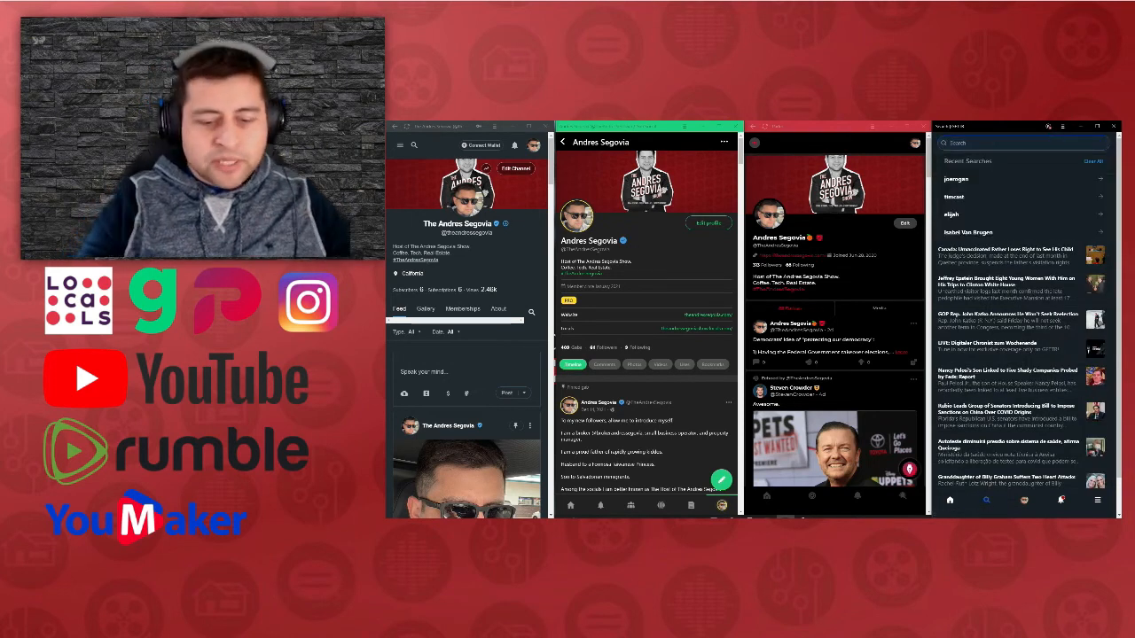
type("elika")
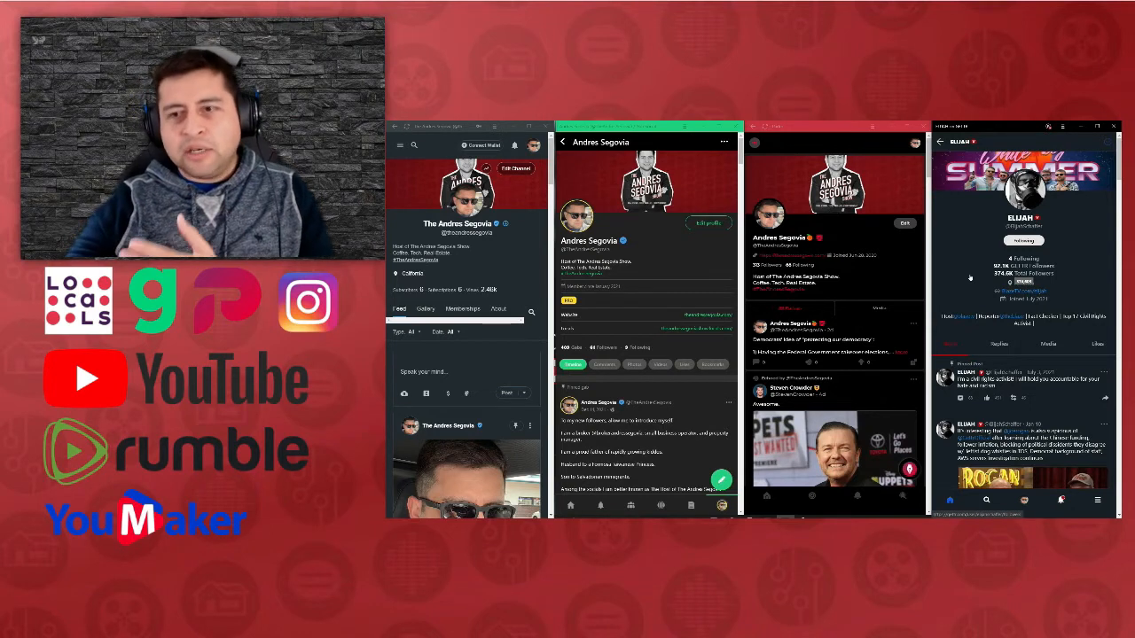
scroll("down", 3)
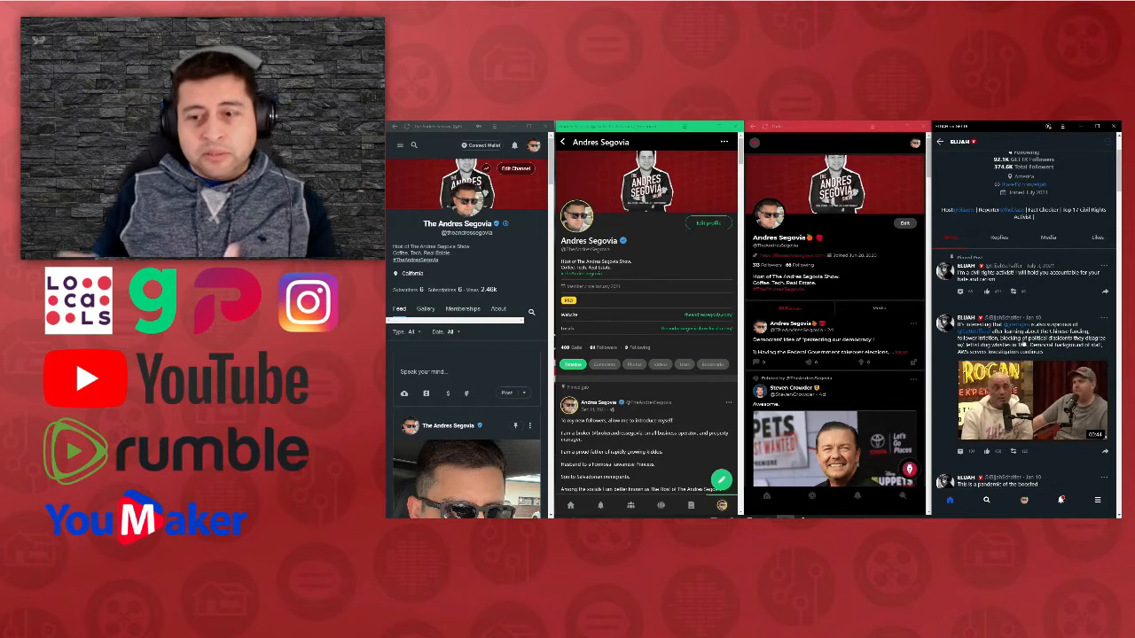
scroll("down", 3)
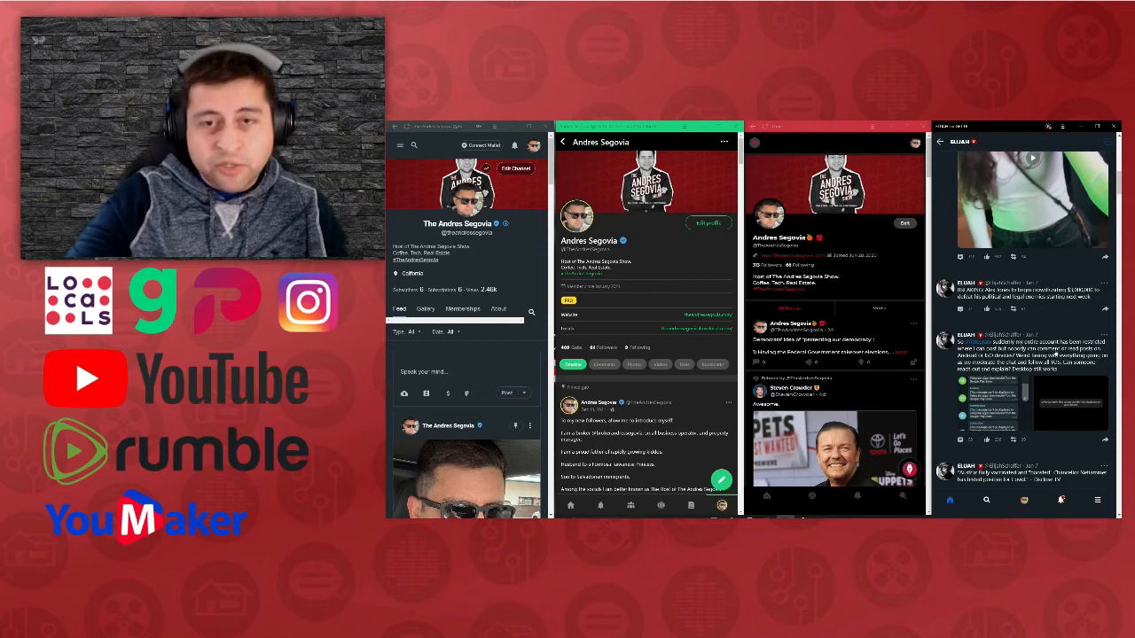
scroll("down", 3)
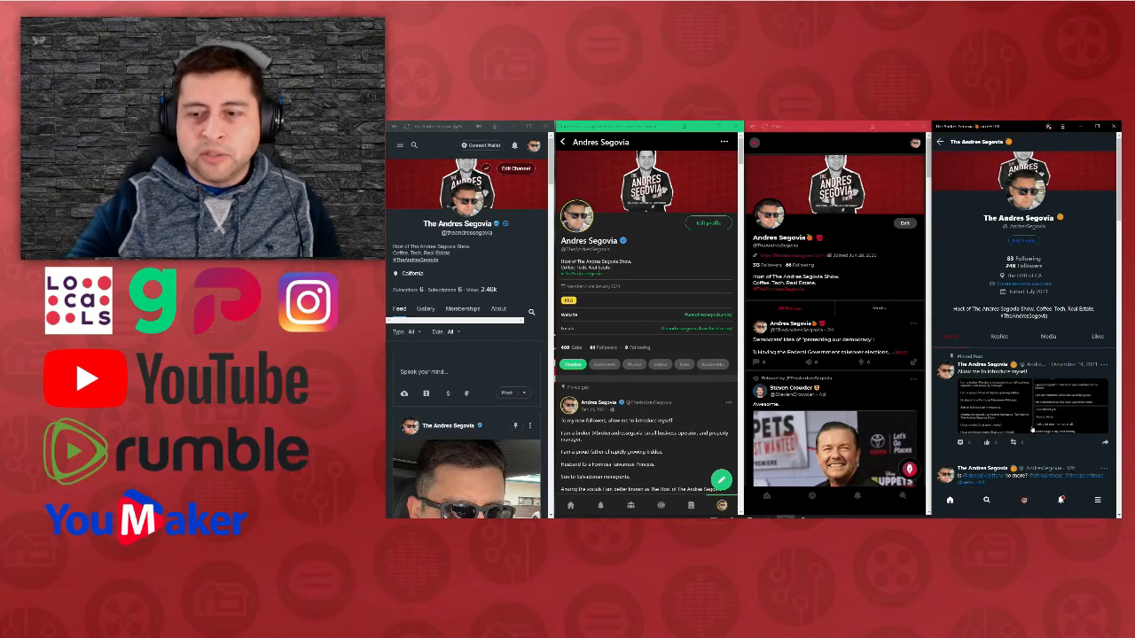
scroll("down", 3)
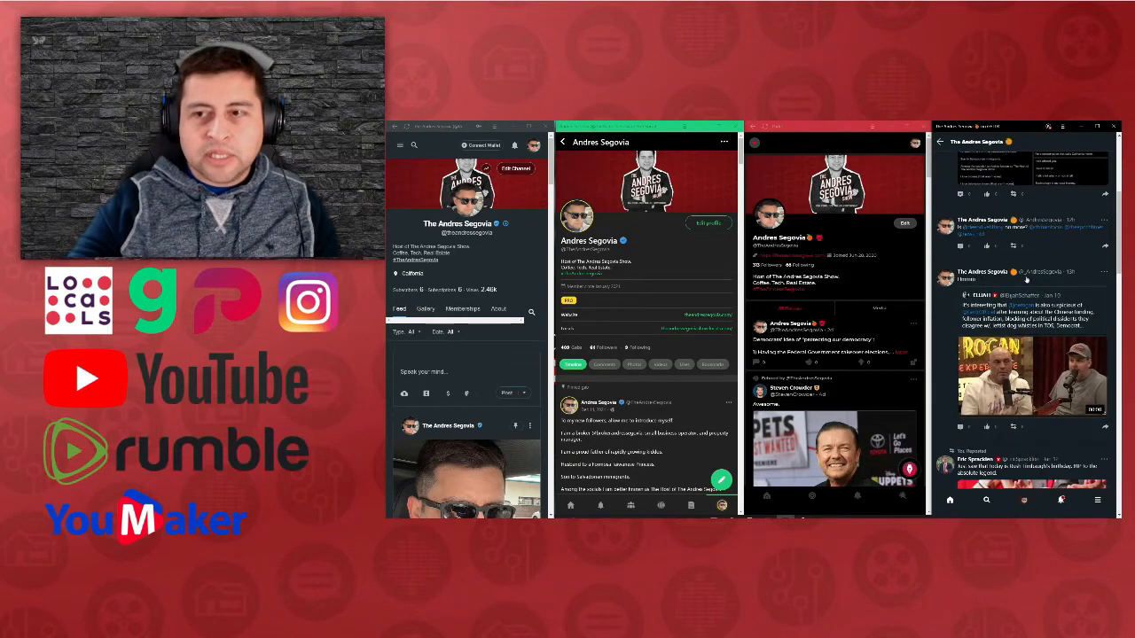